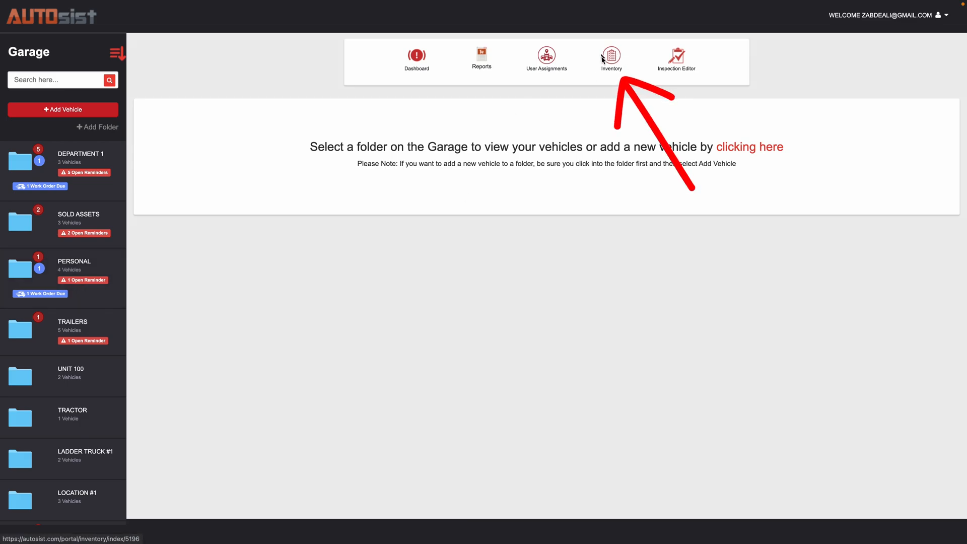
mouse_move(612, 60)
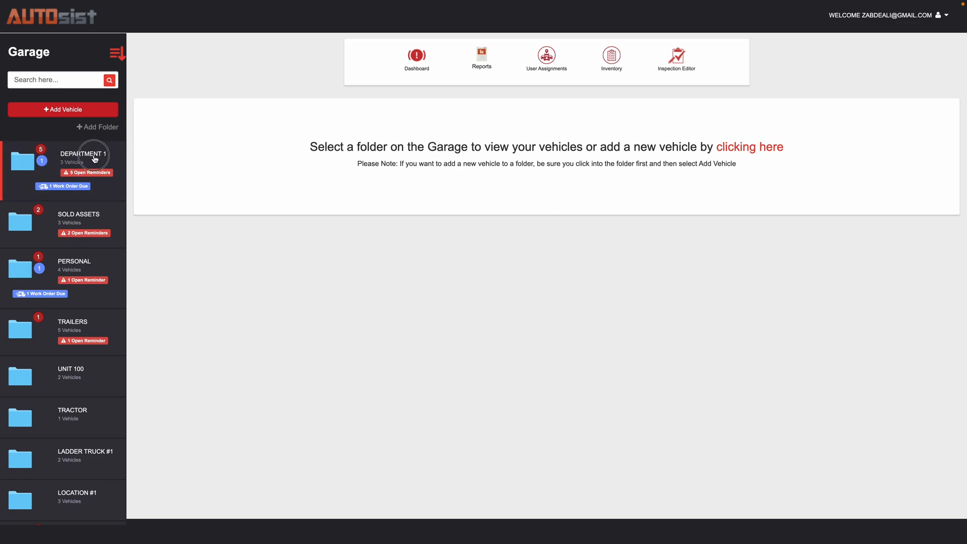
- Open the Department 1 folder to show Unit 100's four past service records
left_click(83, 161)
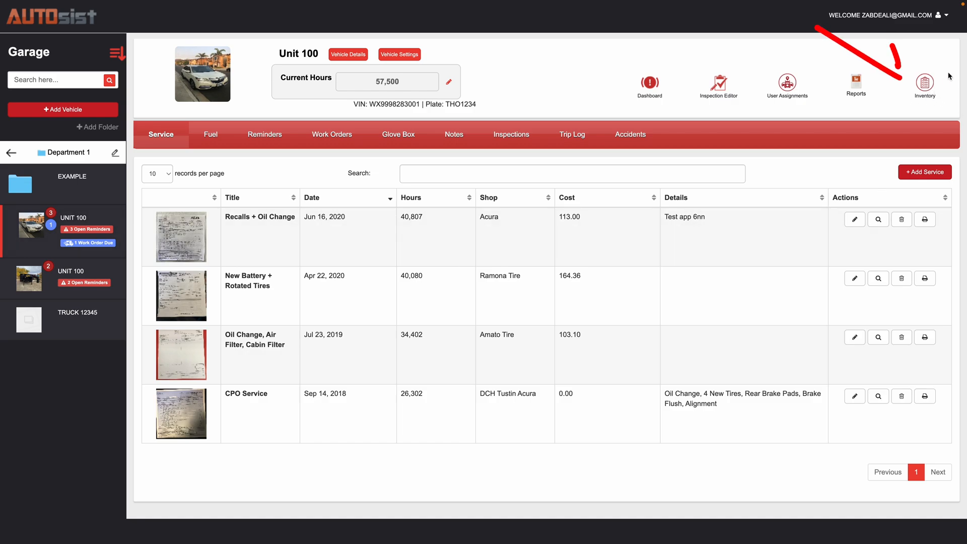
mouse_move(925, 83)
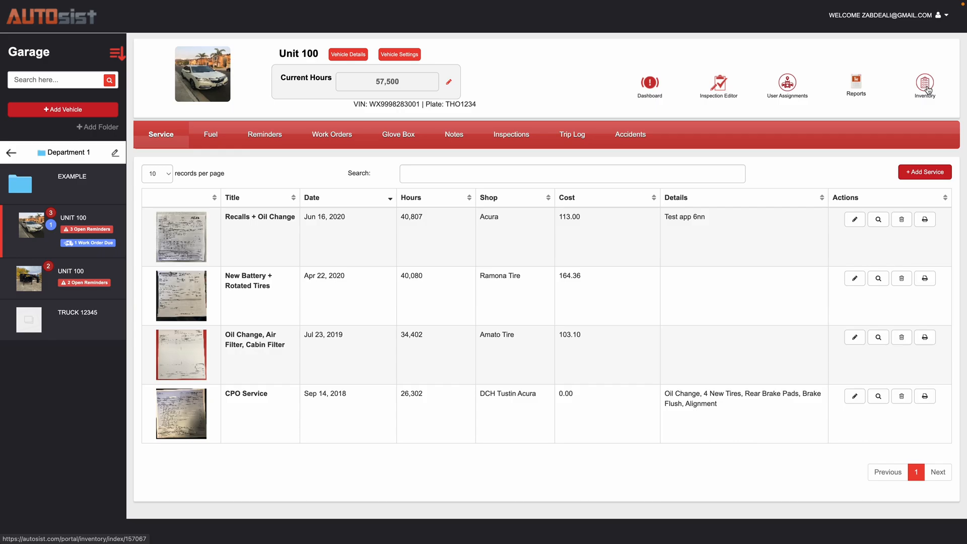
- Open the inventory to review the nine parts, including Pirelli Tires at quantity 32
left_click(925, 83)
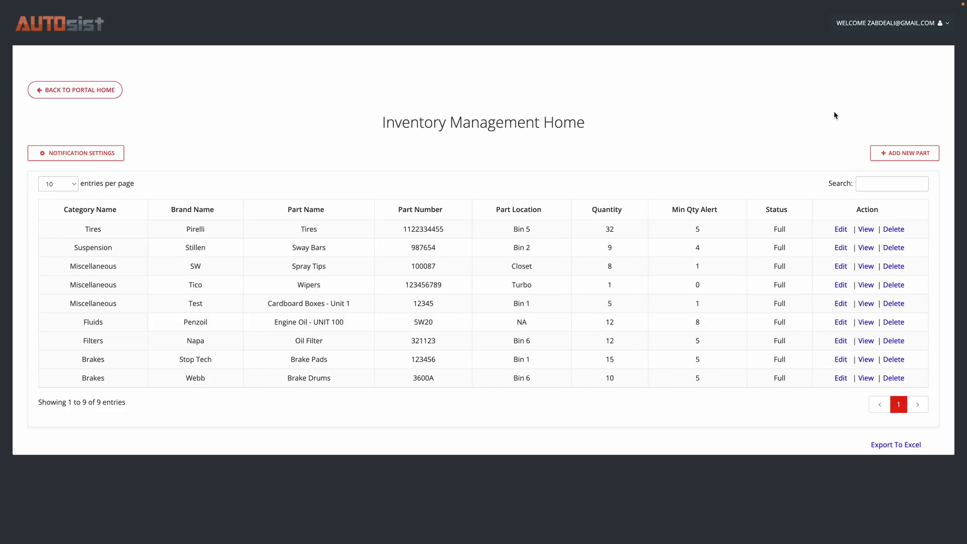
mouse_move(475, 429)
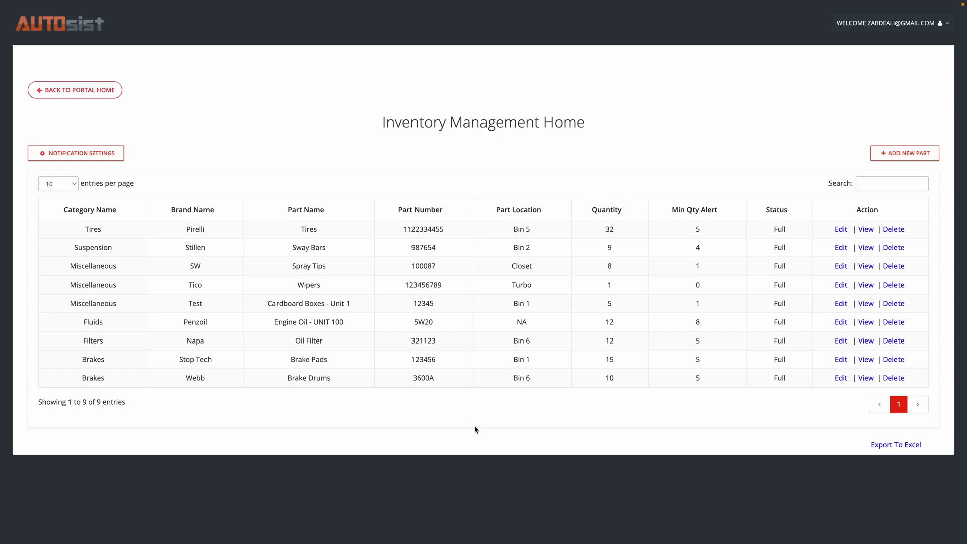
mouse_move(130, 394)
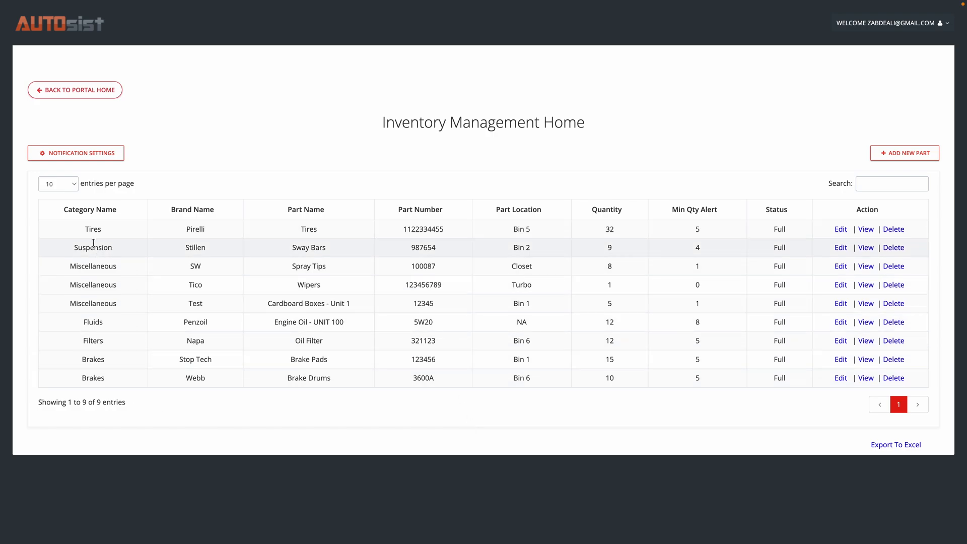
mouse_move(600, 212)
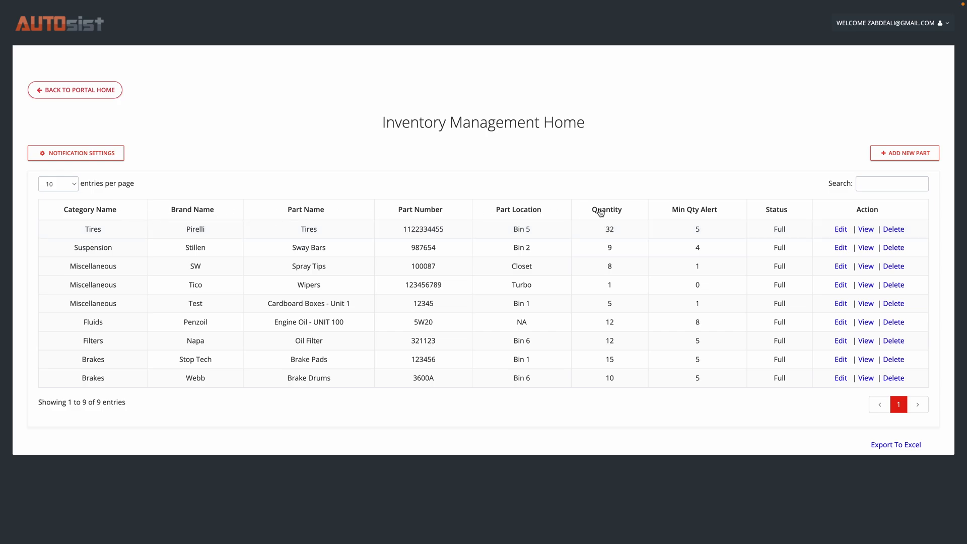
mouse_move(228, 220)
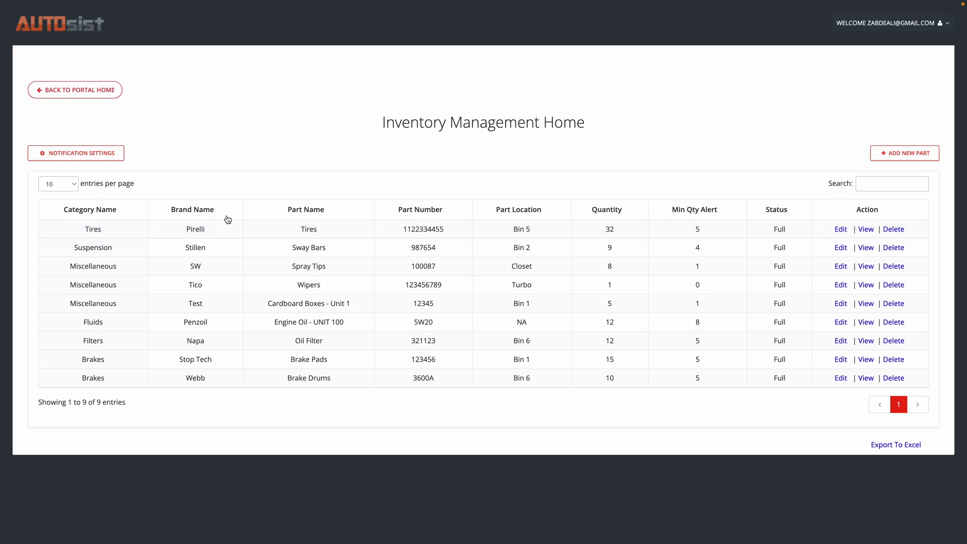
mouse_move(321, 229)
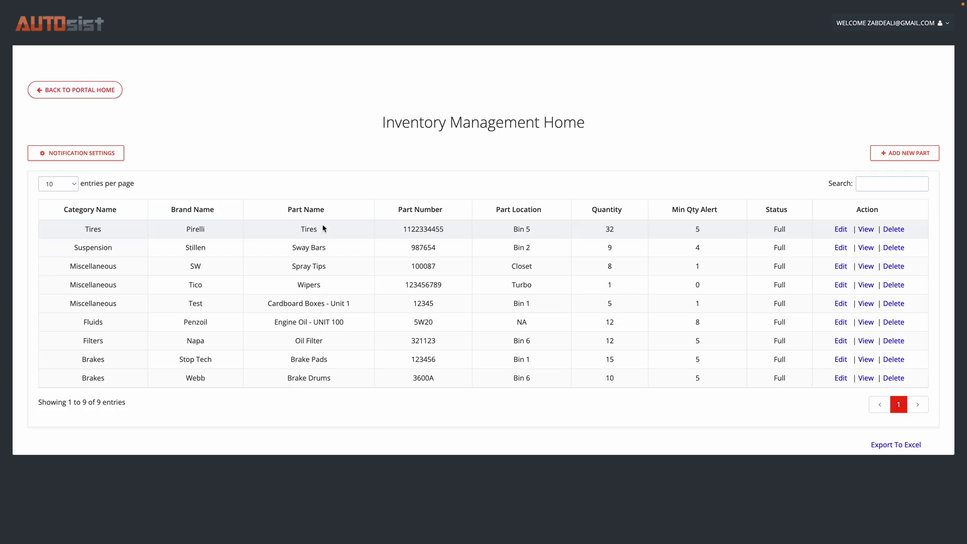
mouse_move(637, 245)
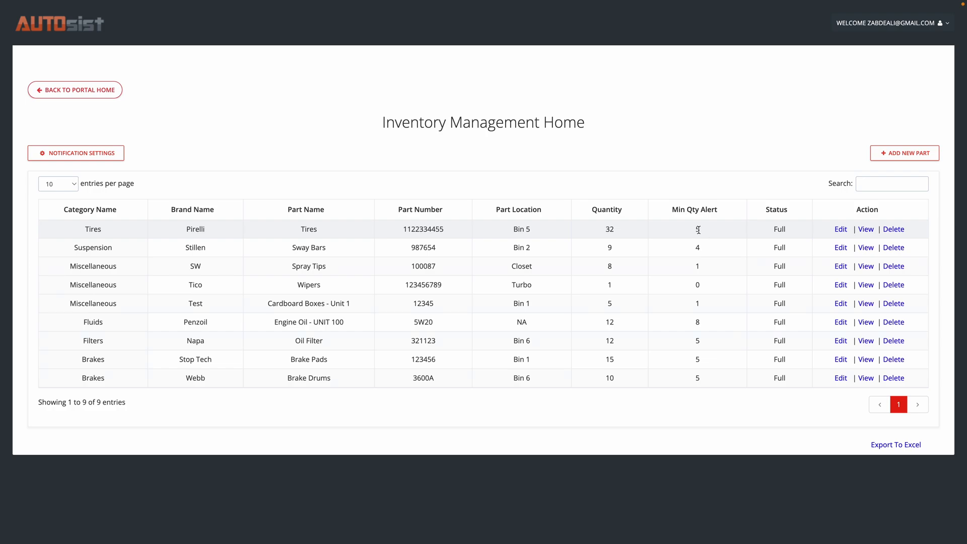
mouse_move(702, 233)
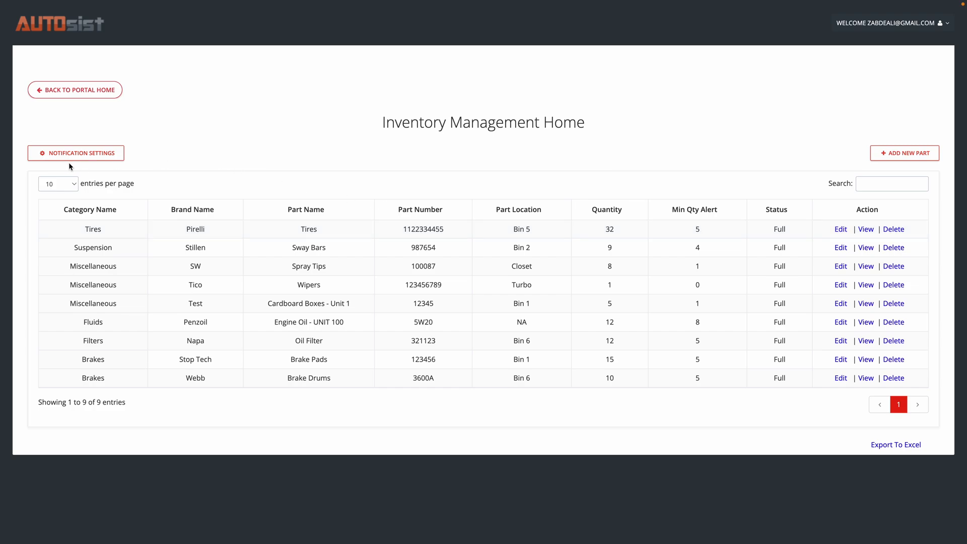
left_click(76, 153)
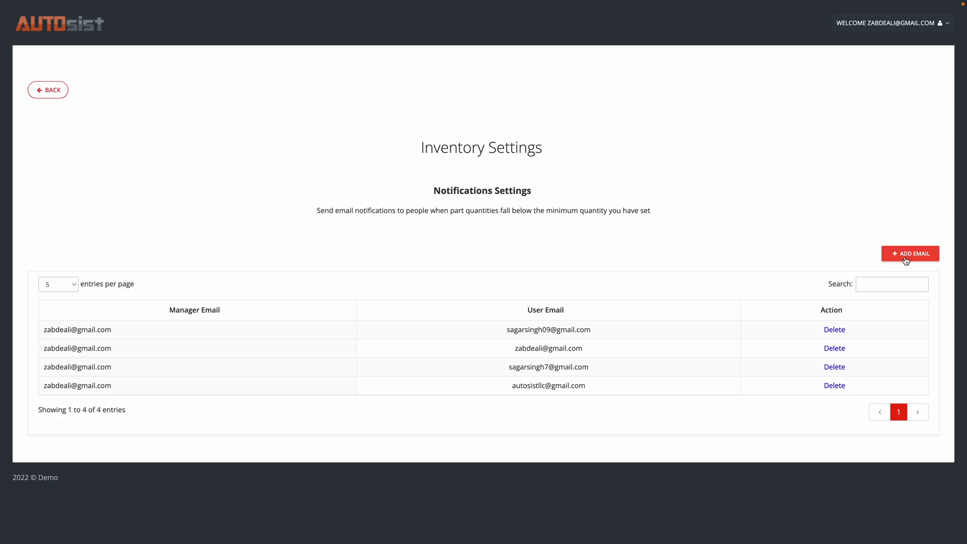
left_click(47, 89)
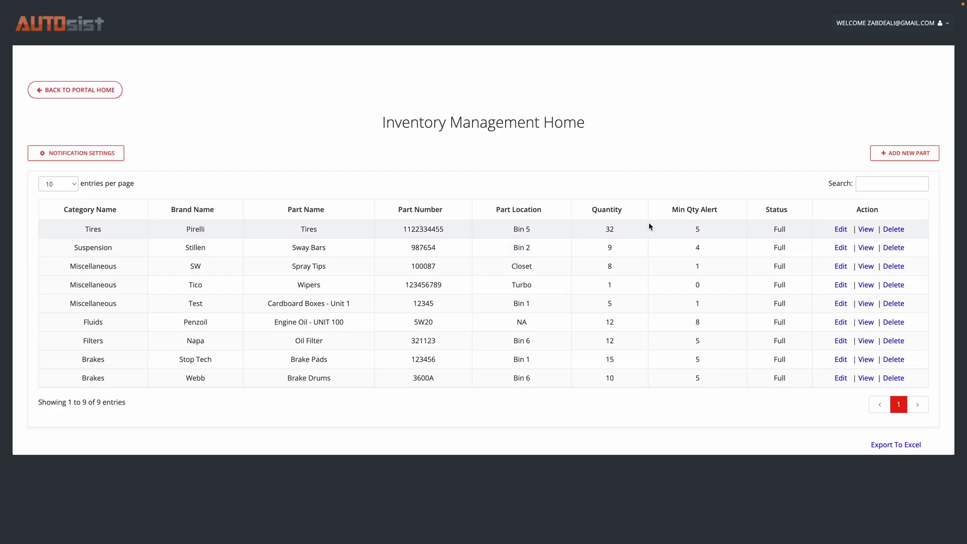
mouse_move(701, 234)
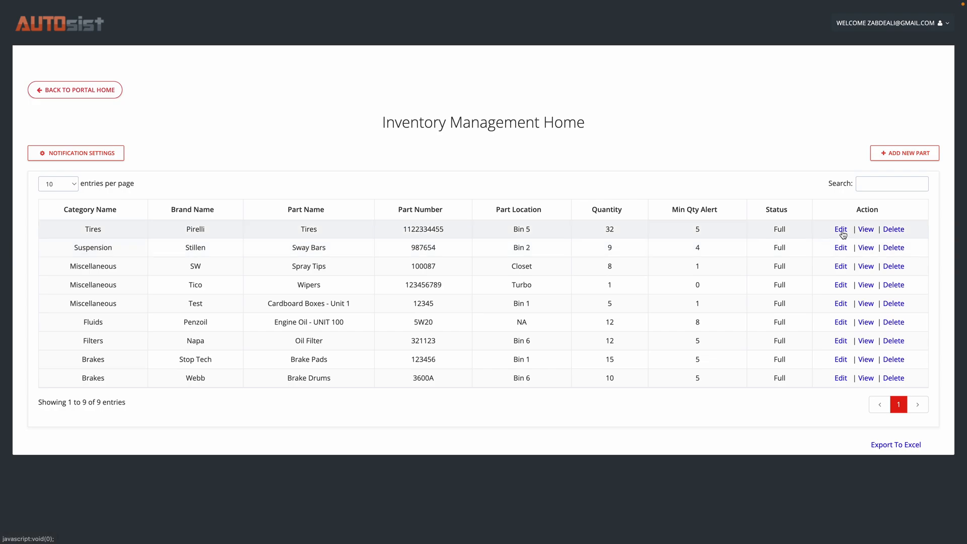
mouse_move(896, 173)
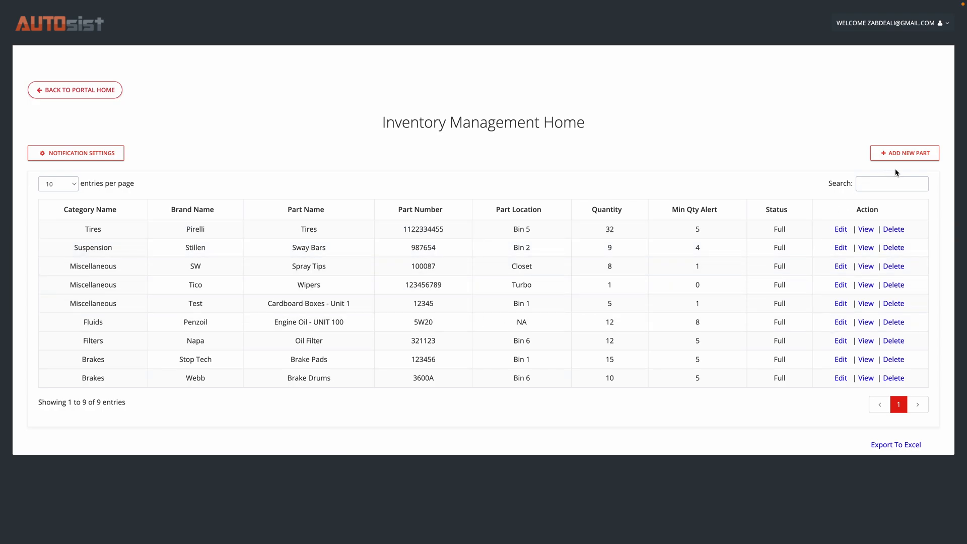
mouse_move(905, 154)
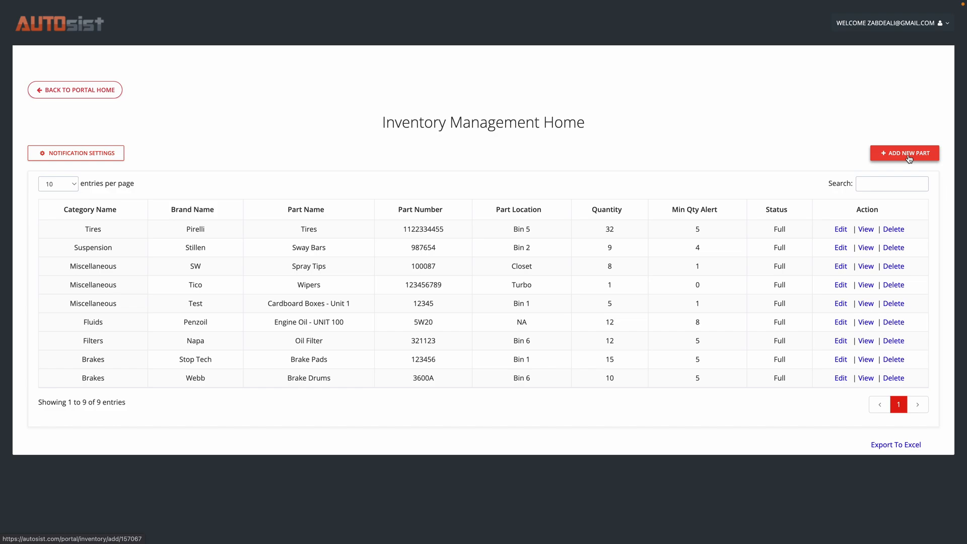
- Open a blank new-part form, then go back to the parts list without adding anything
left_click(904, 154)
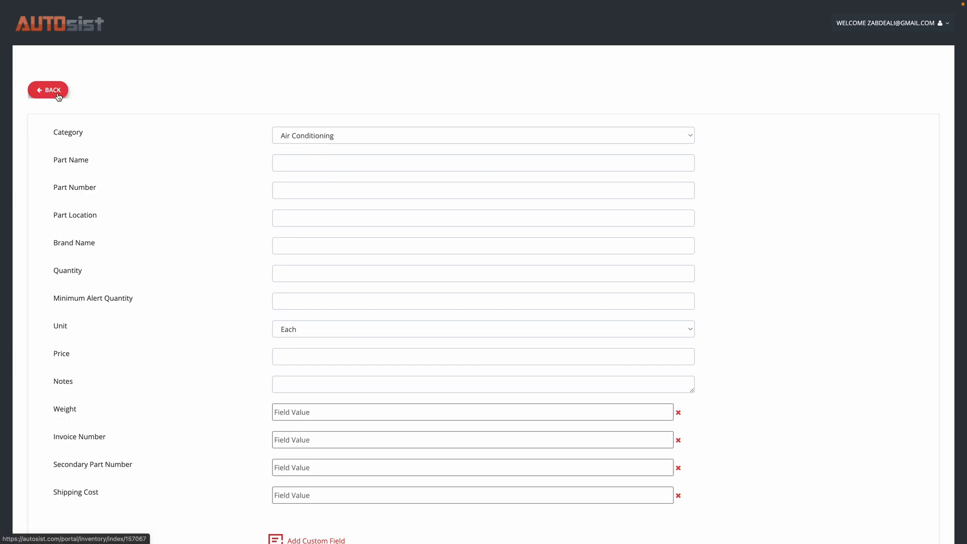
left_click(48, 90)
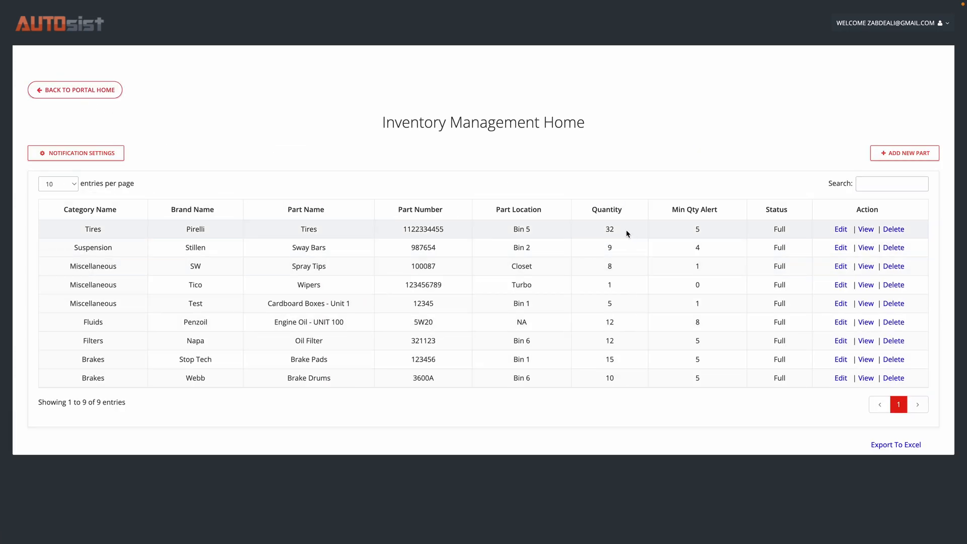
mouse_move(702, 235)
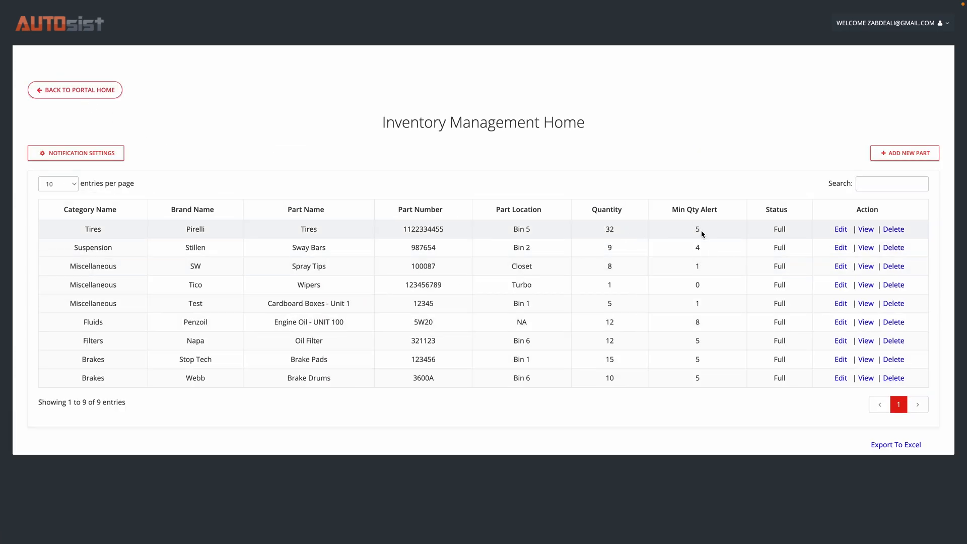
mouse_move(629, 237)
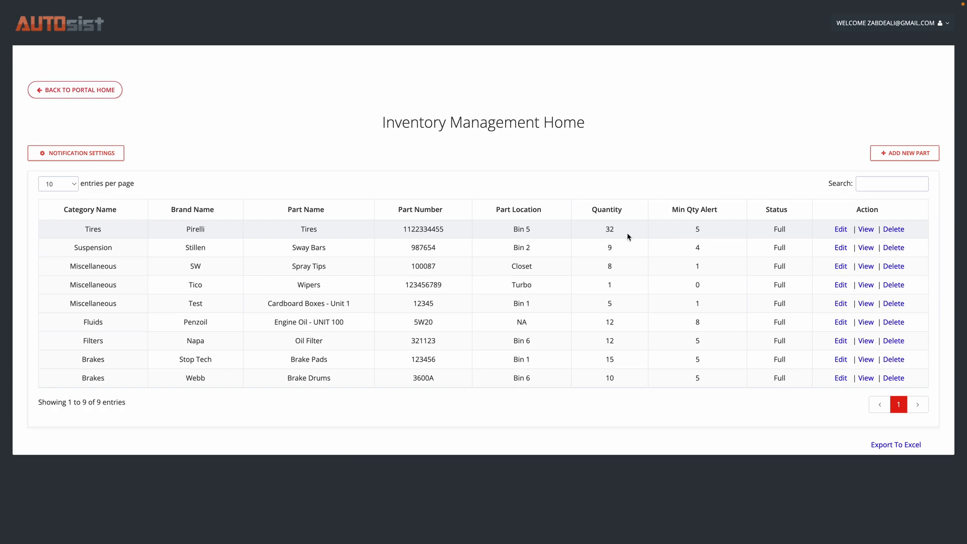
mouse_move(99, 239)
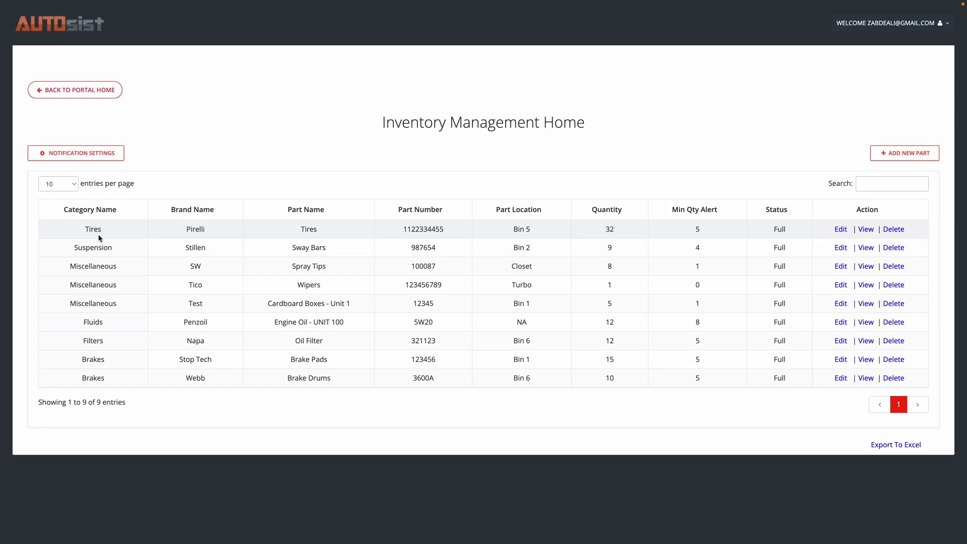
mouse_move(615, 235)
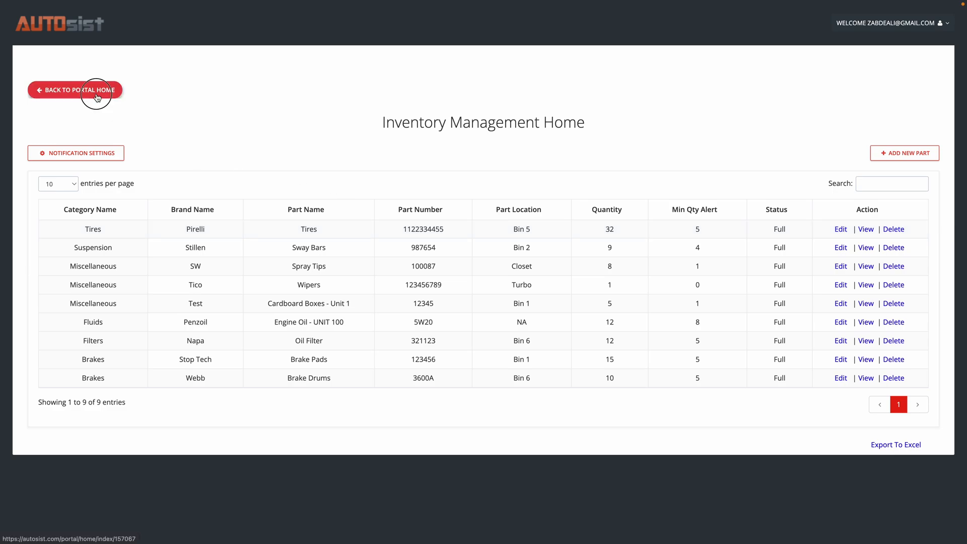
- Return to Unit 100's service records and start a blank Add Service form
left_click(75, 90)
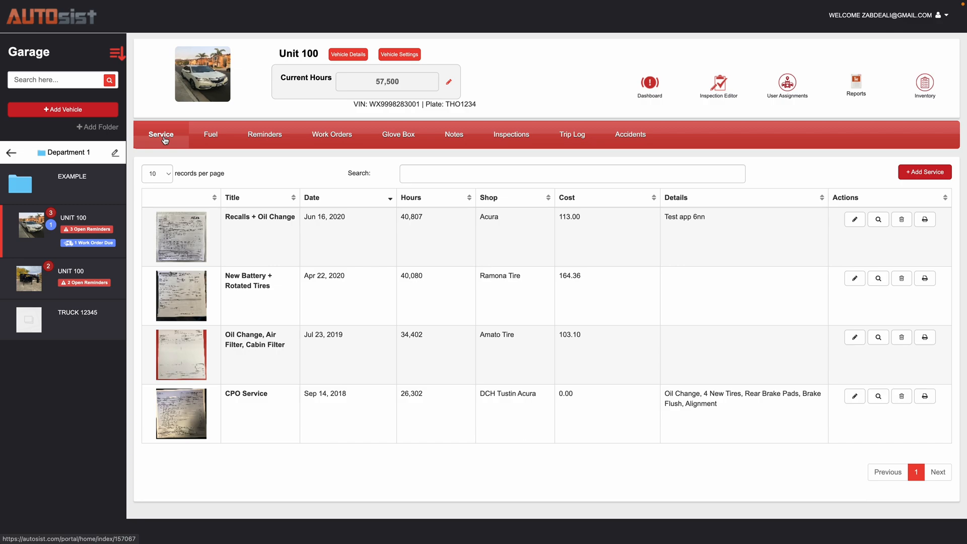
left_click(924, 172)
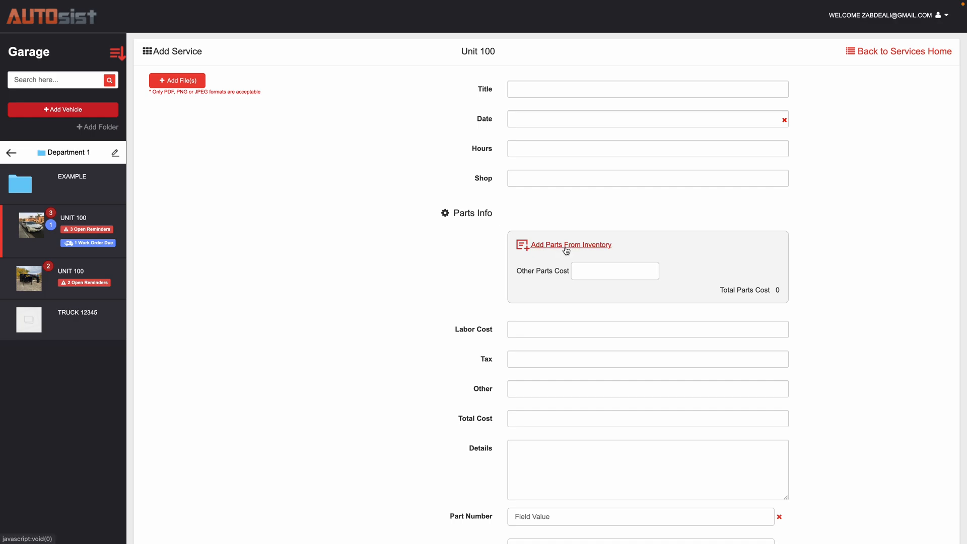
- Add four Pirelli Tires from inventory to the service, totaling $1021.72 in parts
left_click(568, 245)
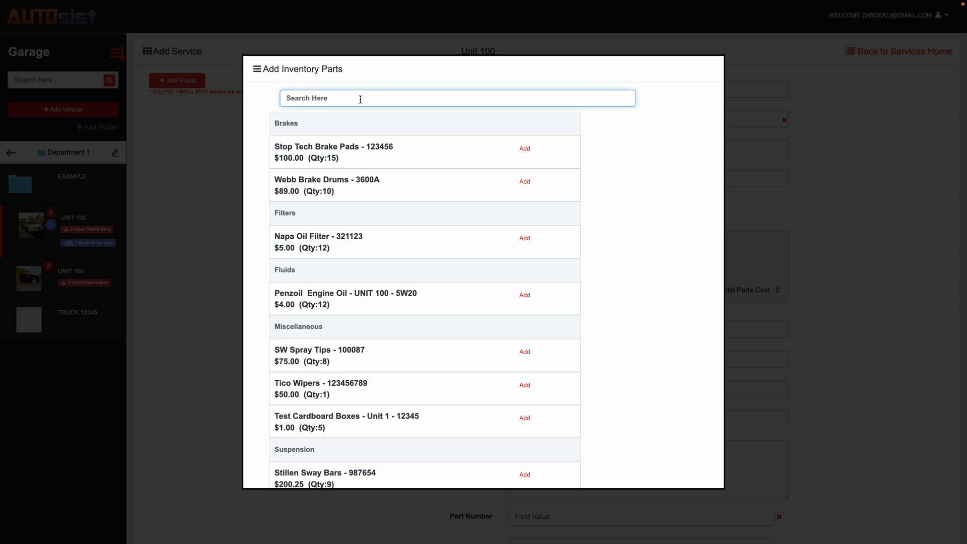
type("Tires")
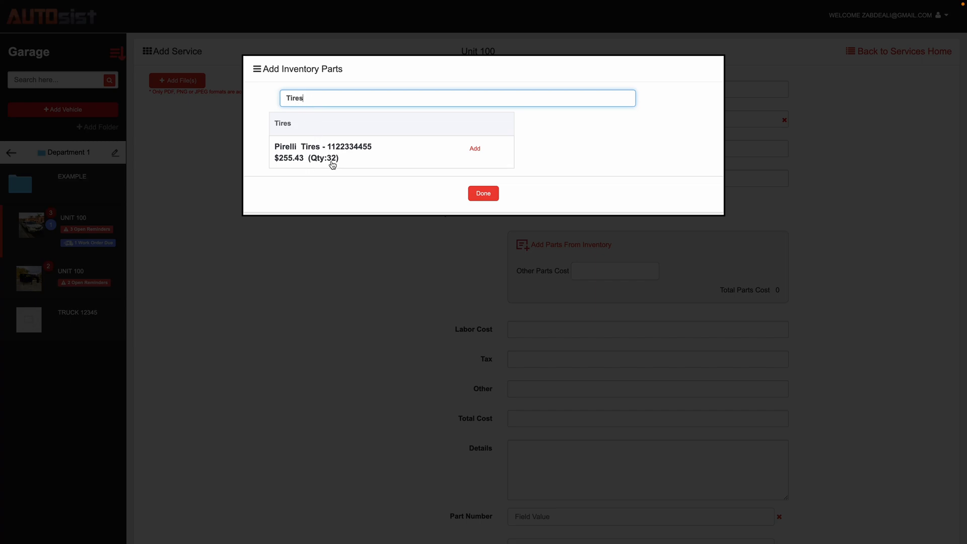
mouse_move(426, 165)
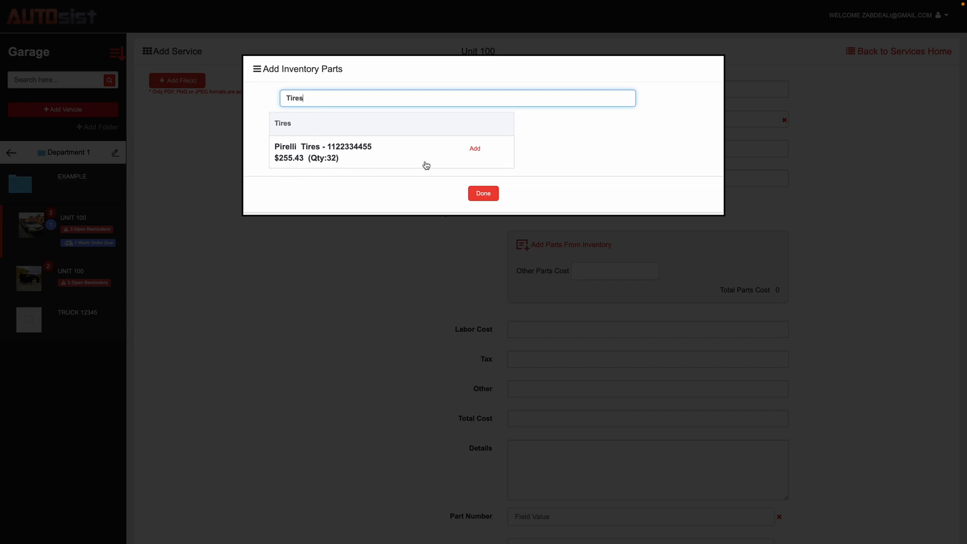
left_click(474, 149)
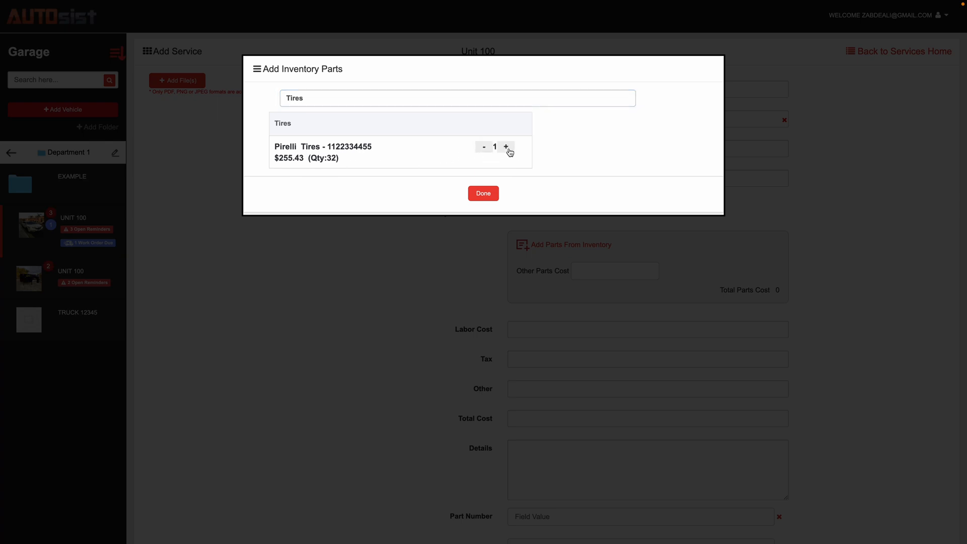
left_click(483, 193)
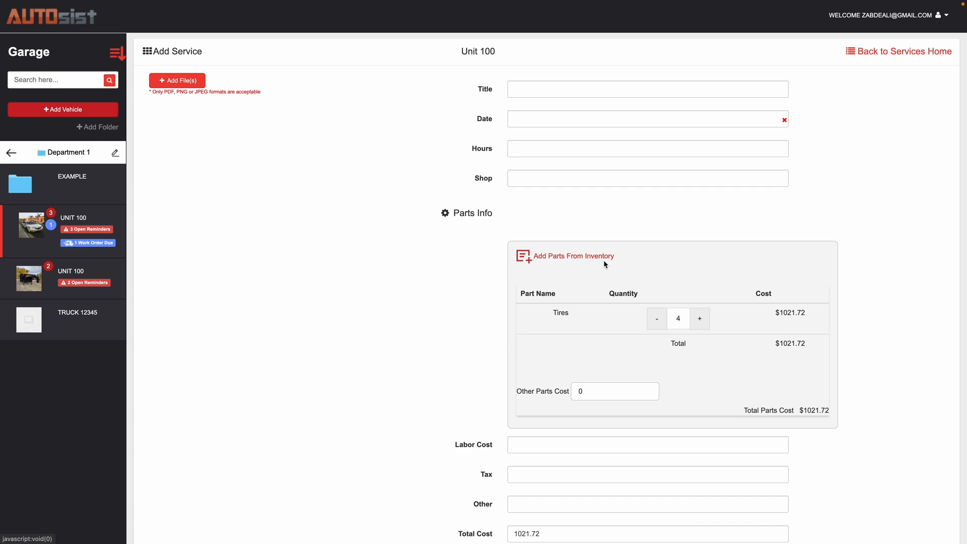
mouse_move(784, 318)
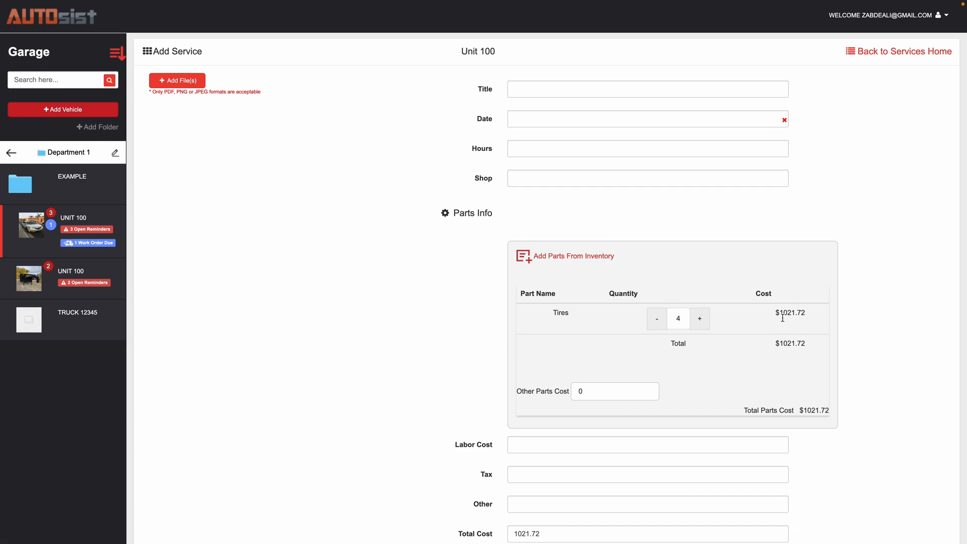
mouse_move(682, 329)
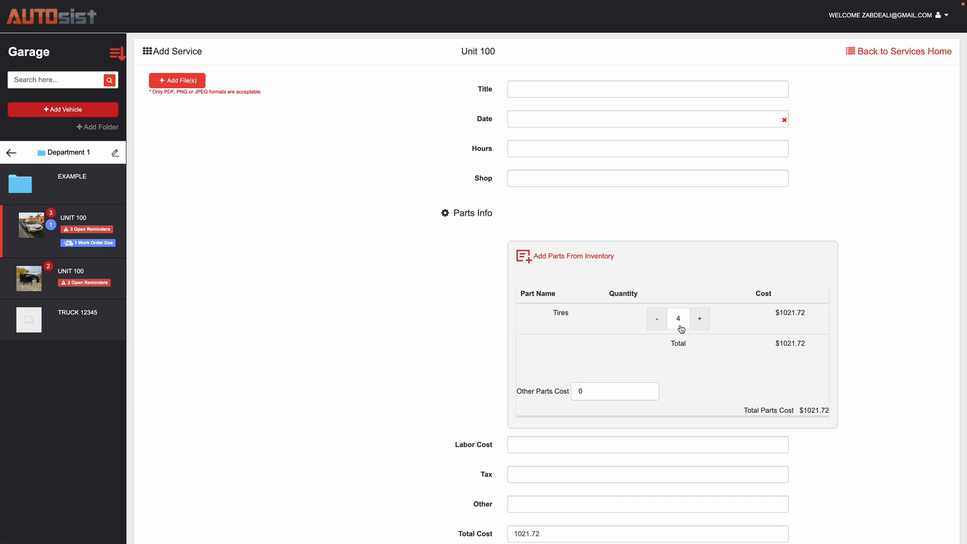
- Title the service 'Tires' and save it to Unit 100's history
type("Ti")
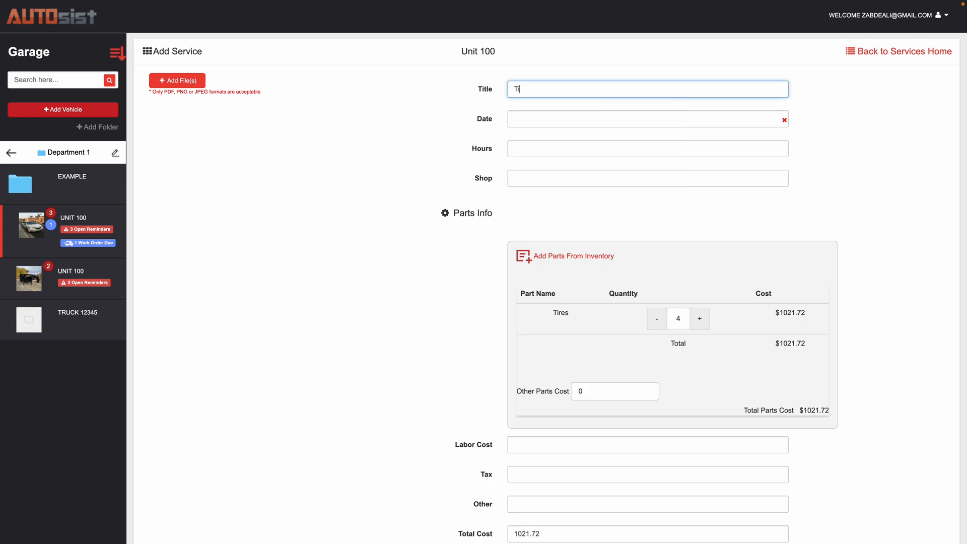
scroll("down", 3)
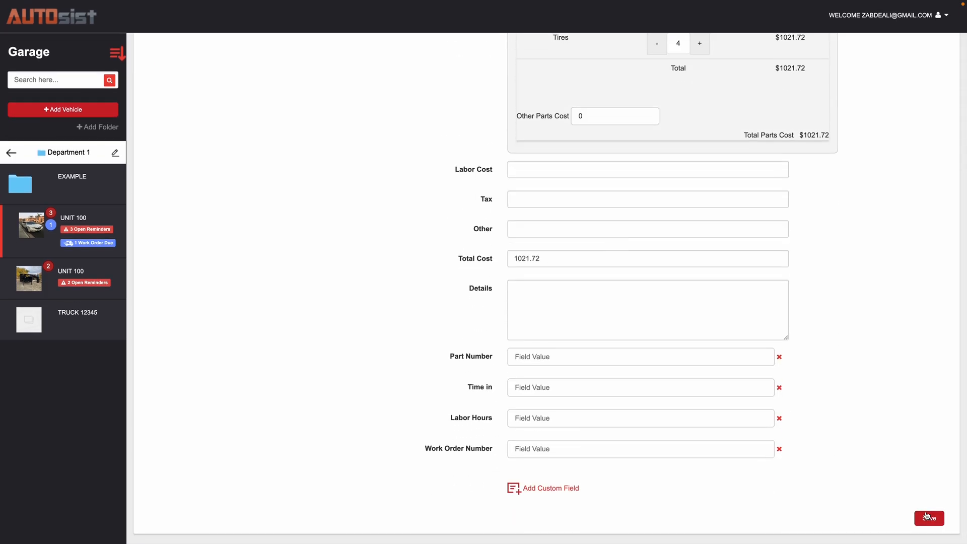
left_click(929, 518)
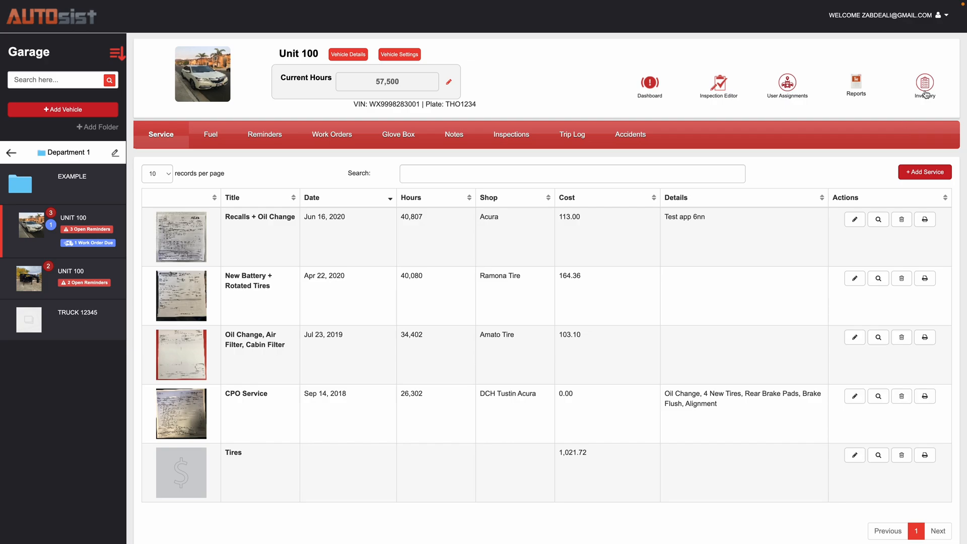
- Open the inventory list to confirm Pirelli Tires stock dropped from 32 to 28
left_click(926, 86)
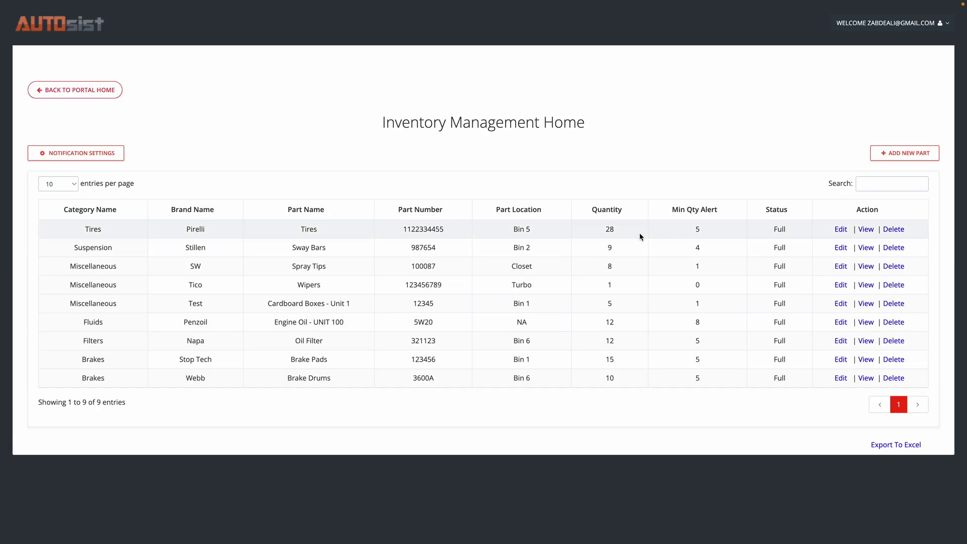
mouse_move(615, 231)
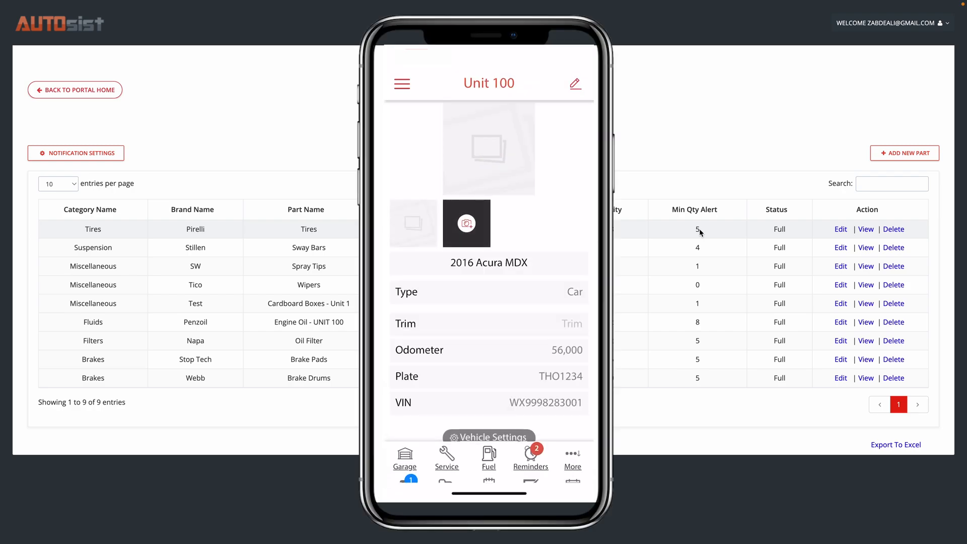
left_click(446, 461)
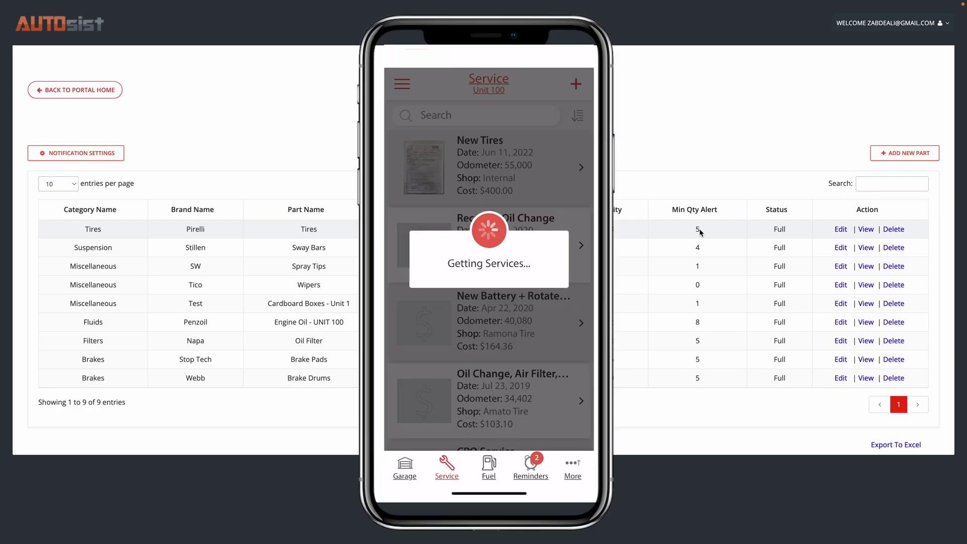
left_click(489, 166)
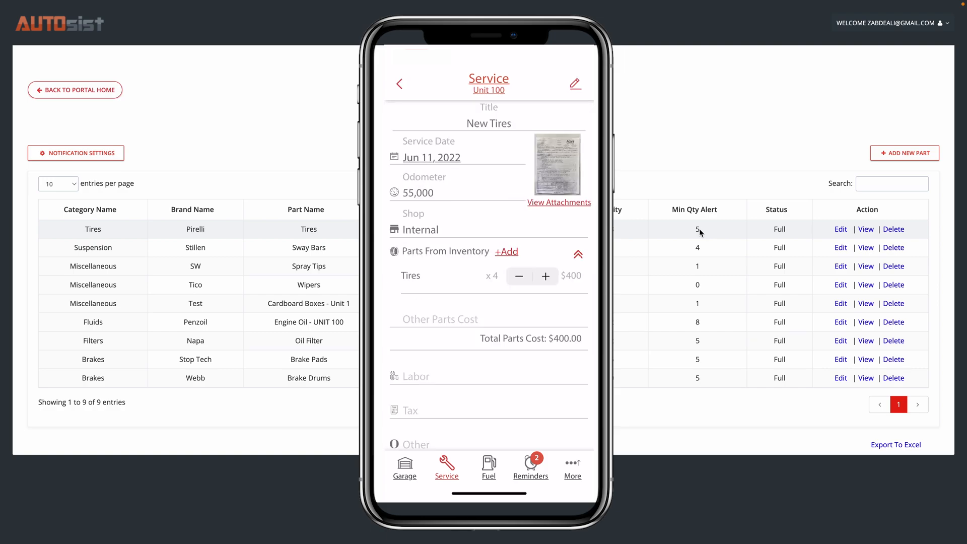
left_click(506, 252)
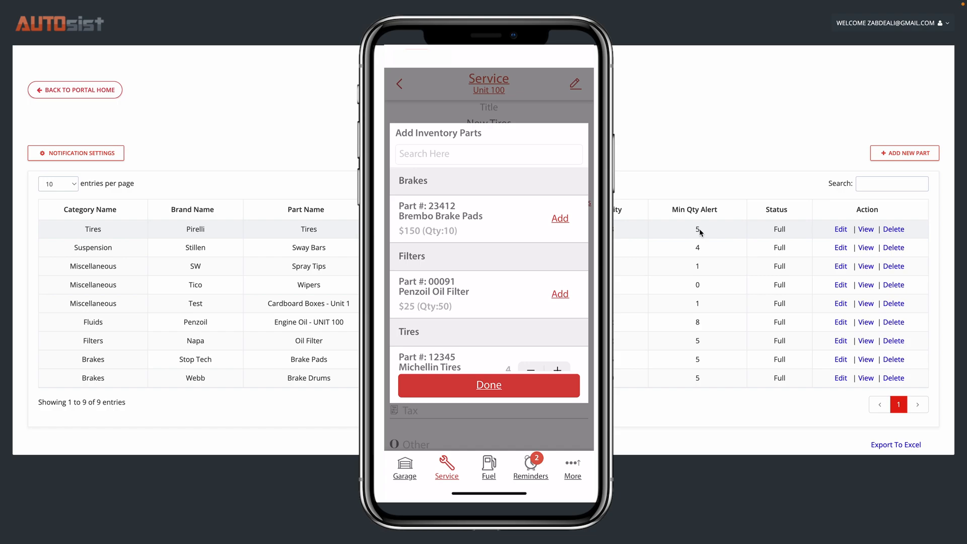
left_click(489, 385)
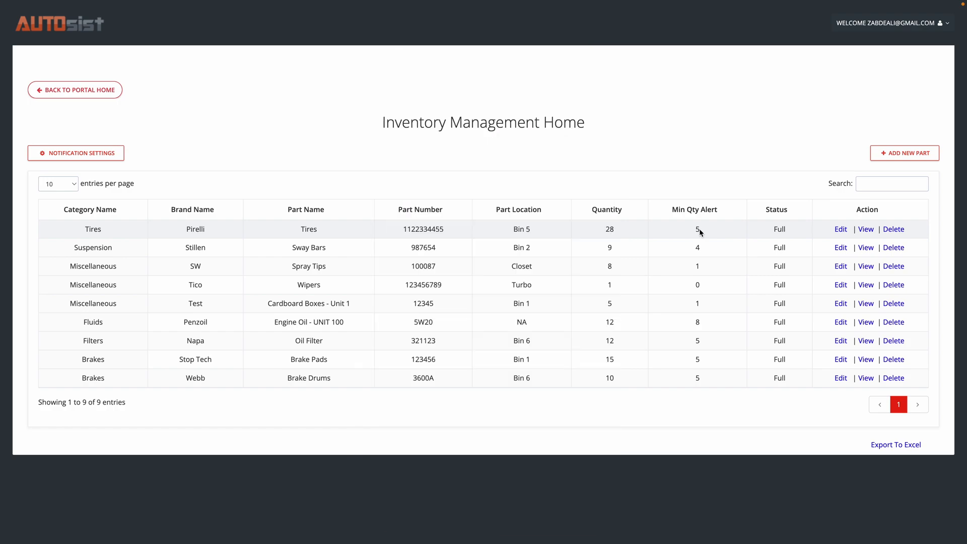
mouse_move(825, 415)
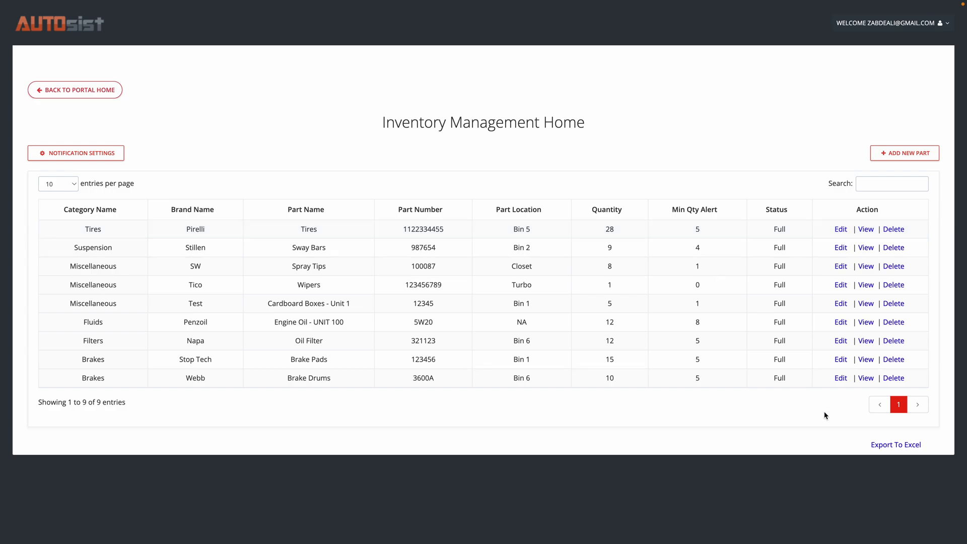
mouse_move(802, 443)
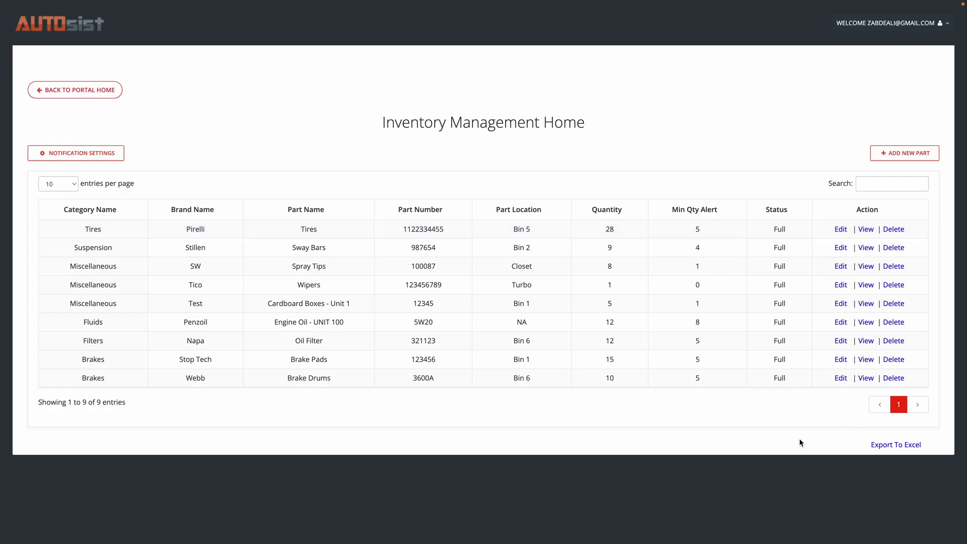